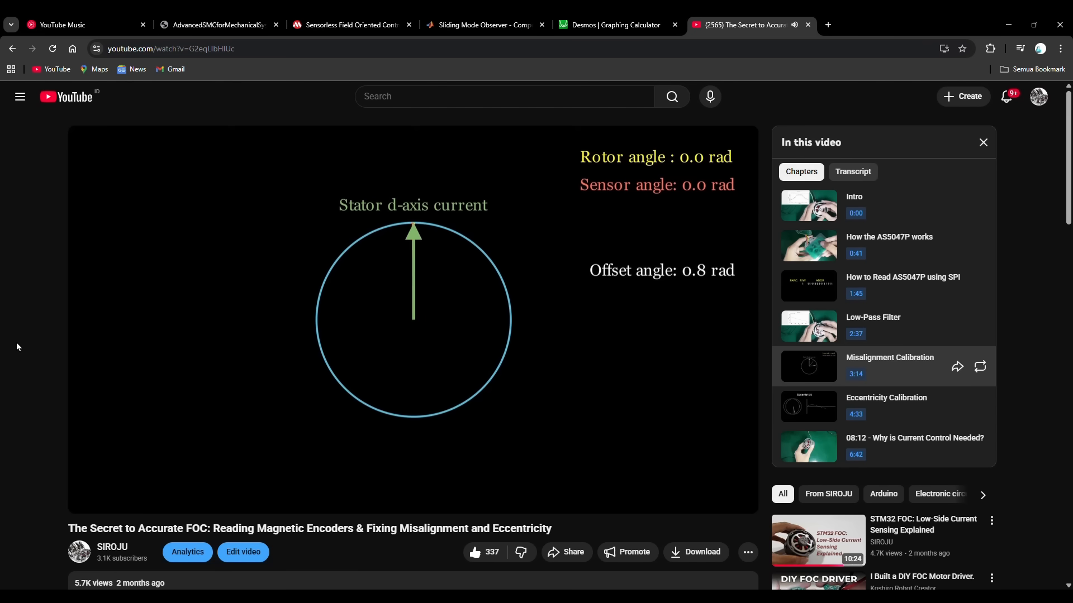
- Switch to the Microchip AN4398 PDF tab showing the Sliding Mode Observer section
{"action": "left_click", "coordinate": [350, 25]}
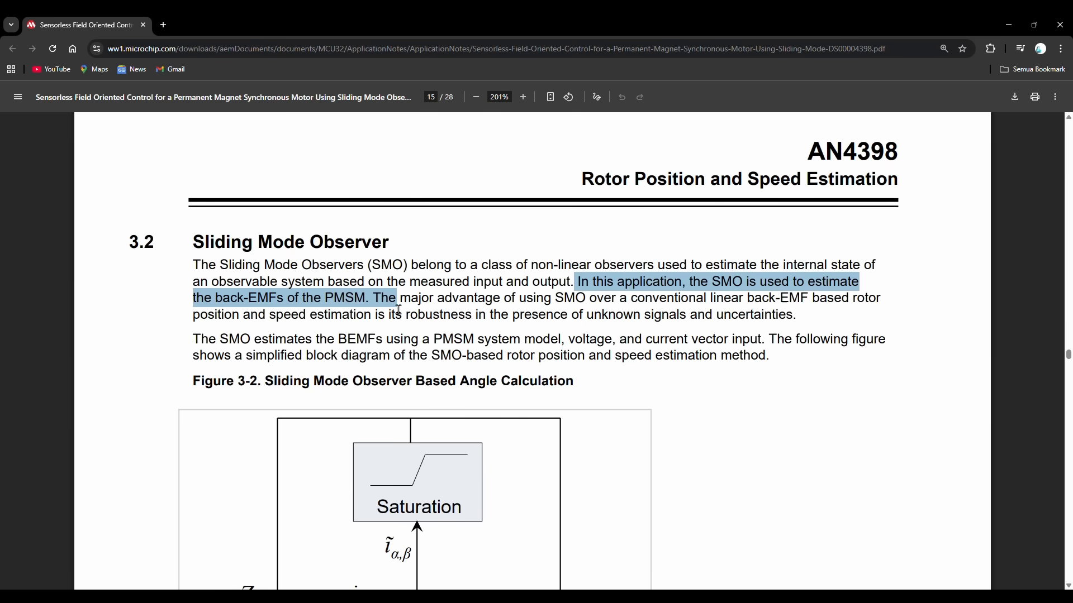